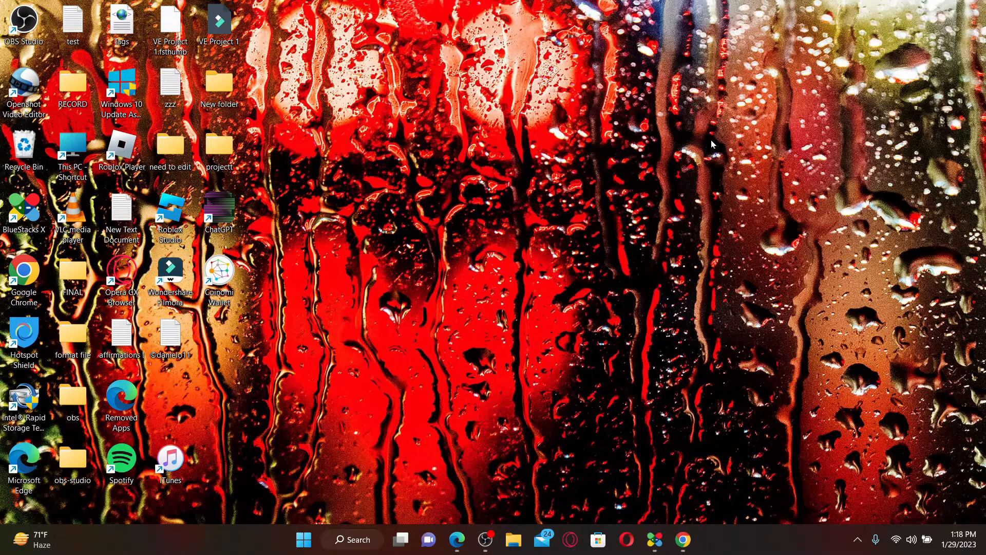
mouse_move(492, 246)
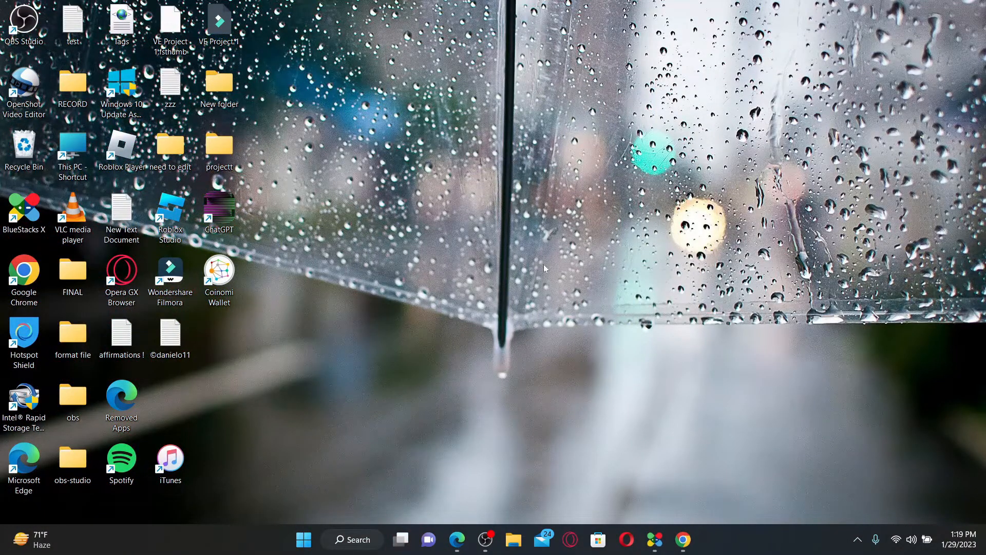
mouse_move(648, 370)
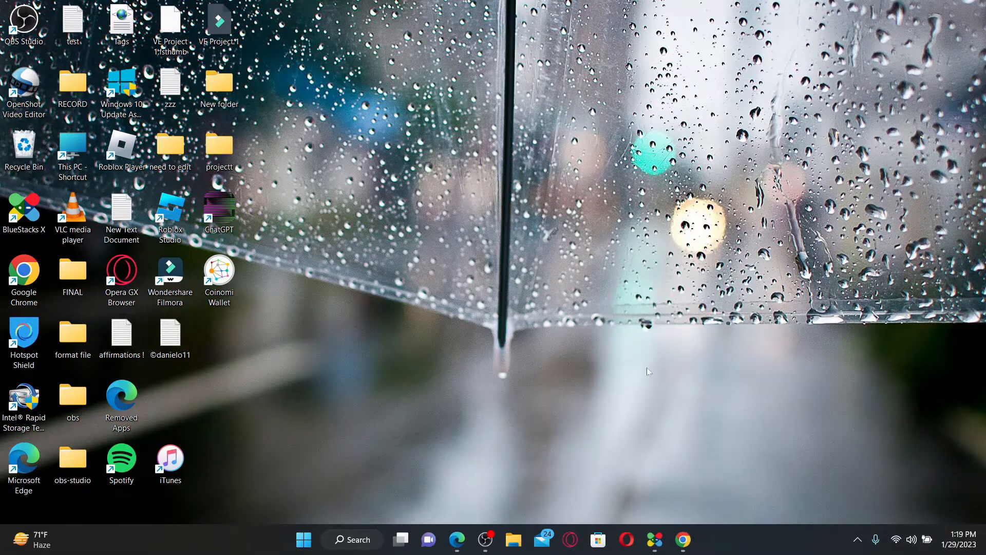
mouse_move(723, 473)
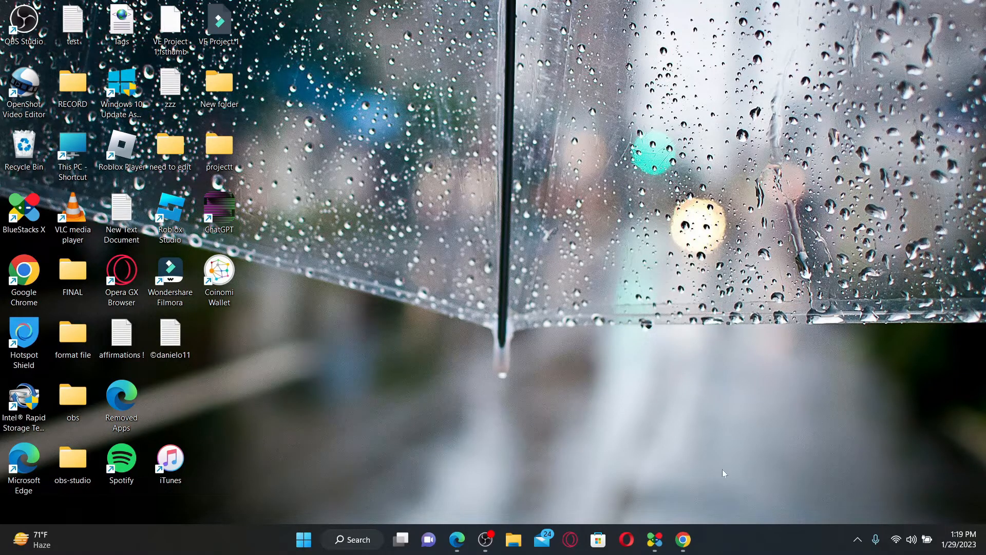
Launch Chrome and search Google for 'quillbot extension for chrome', scrolling through the results
left_click(682, 539)
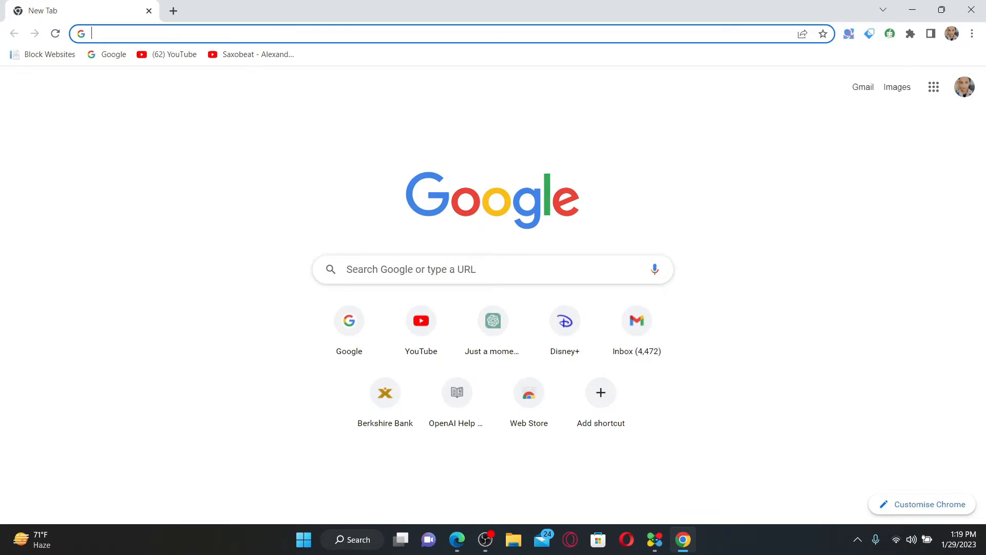
type("q")
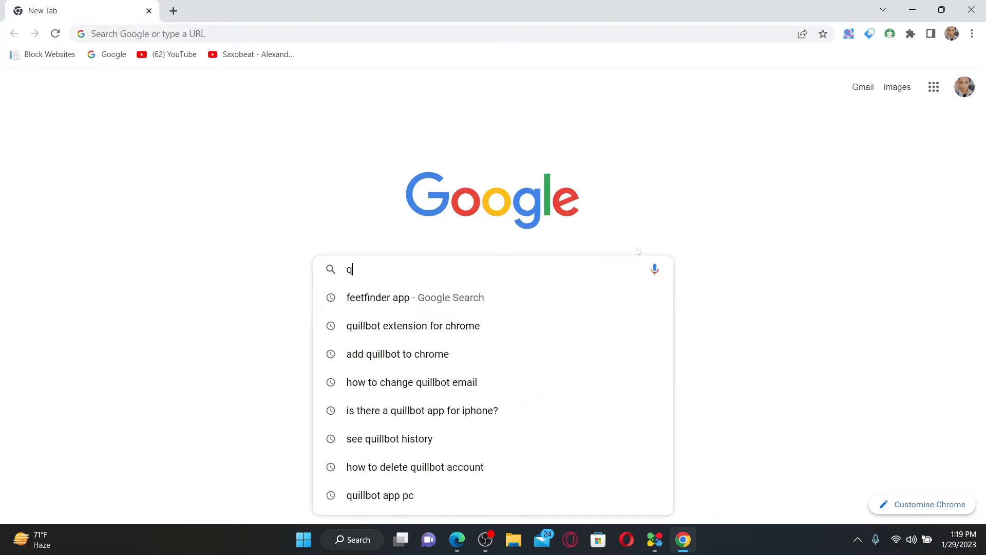
left_click(412, 325)
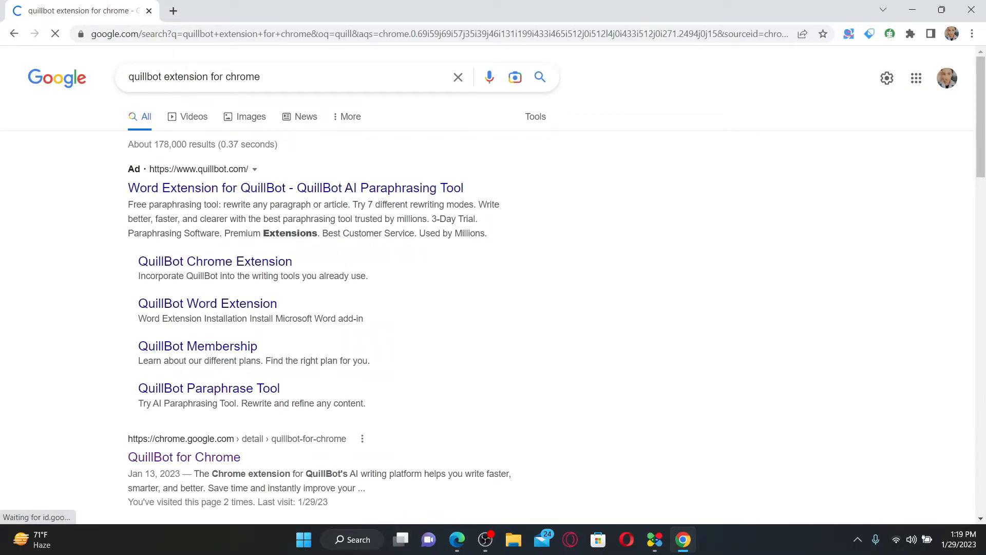
scroll("down", 3)
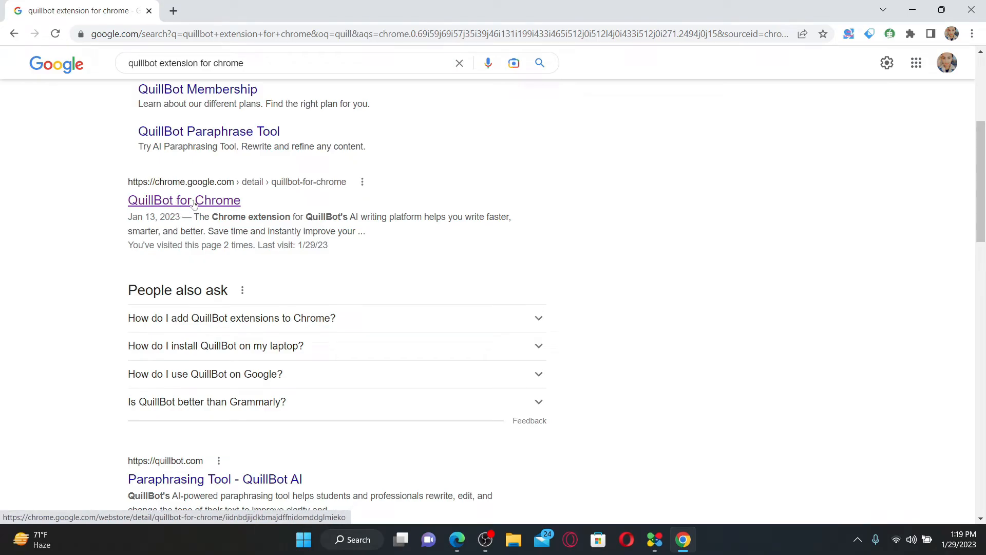
Open the QuillBot for Chrome Web Store listing and choose Add to Chrome
left_click(184, 199)
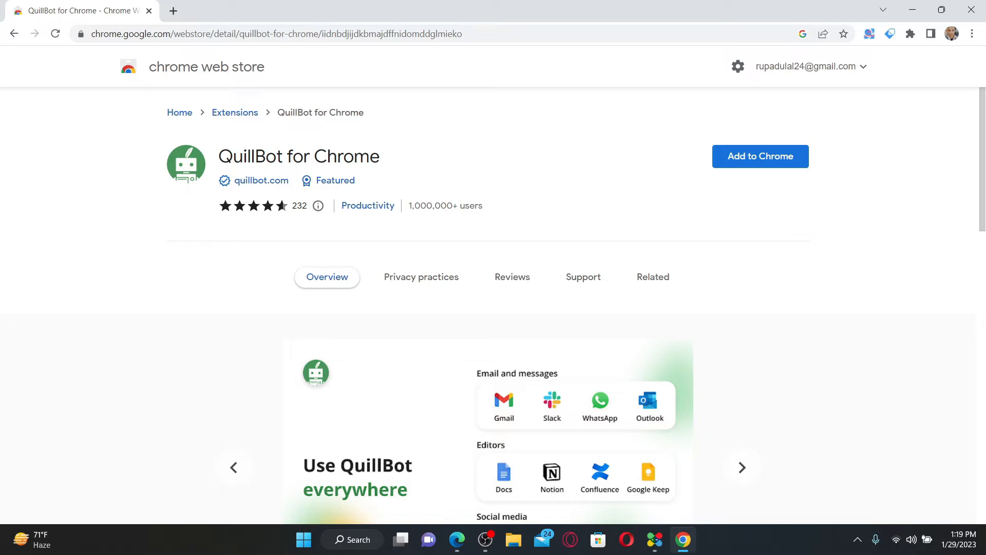
double_click(298, 157)
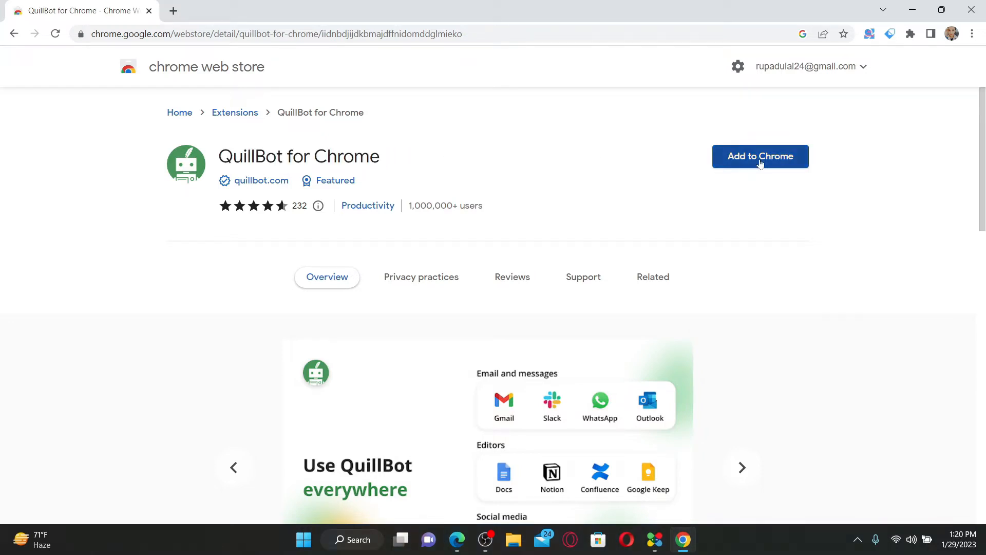
left_click(760, 156)
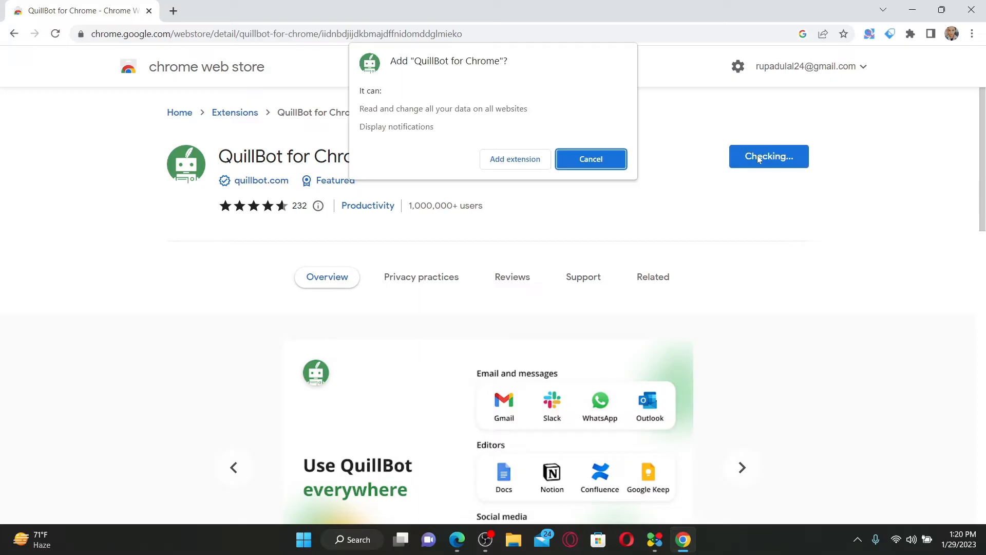